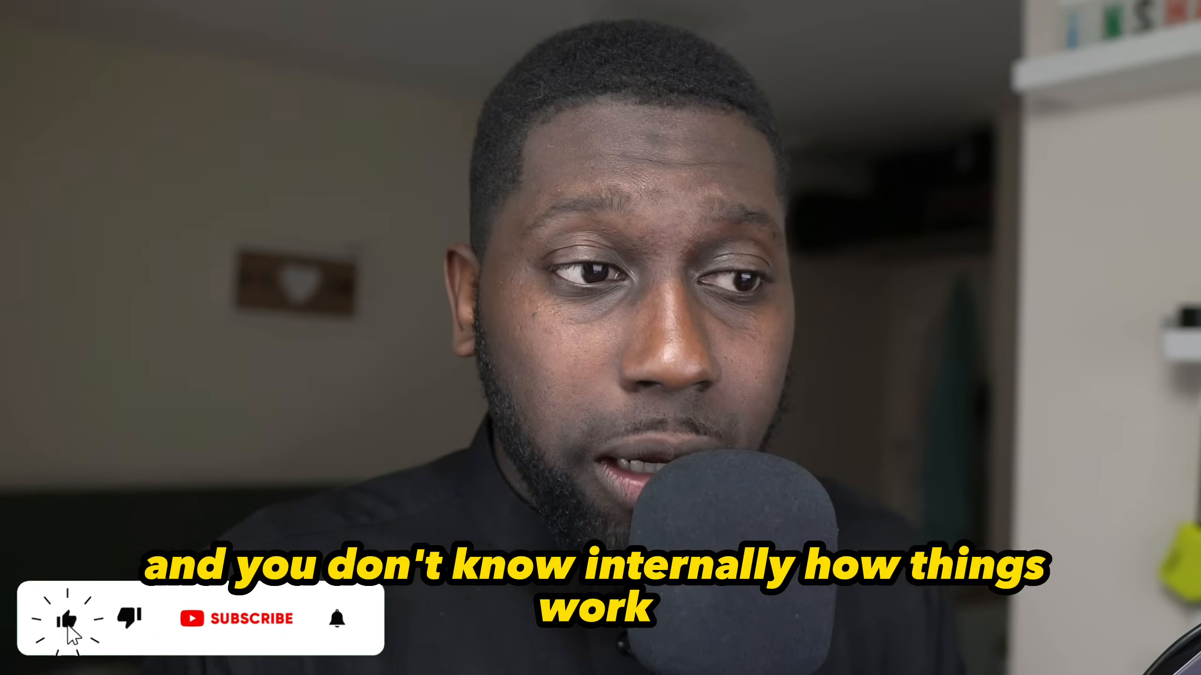
{"action": "left_click", "coordinate": [236, 619]}
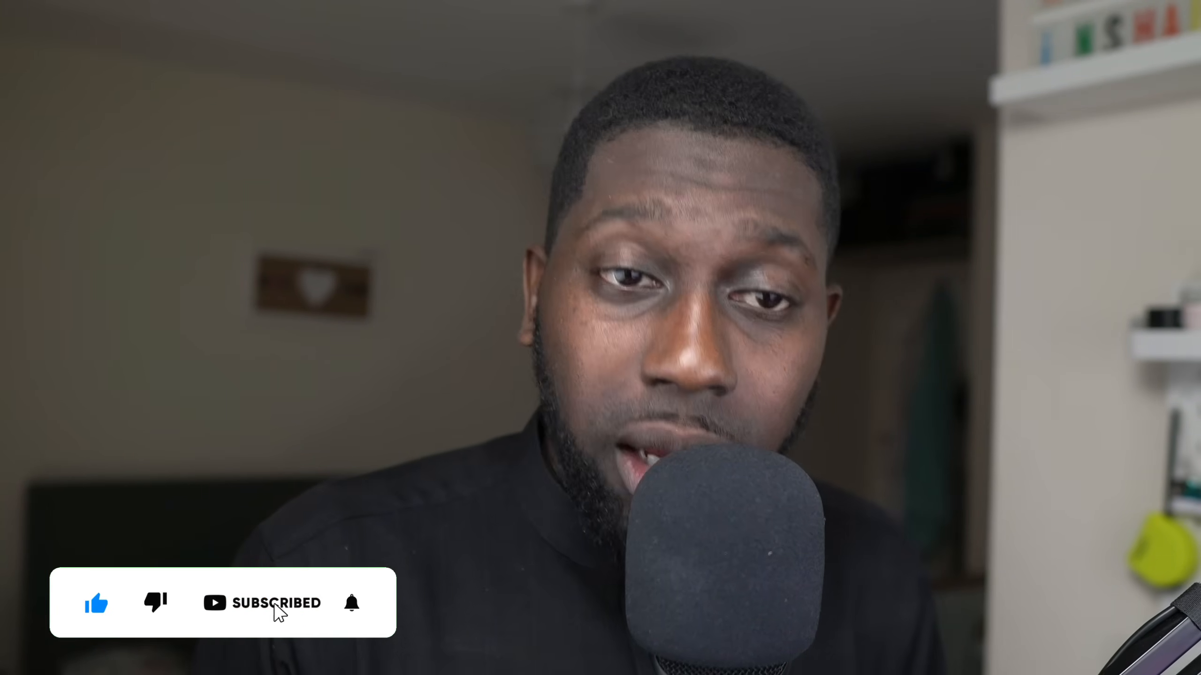